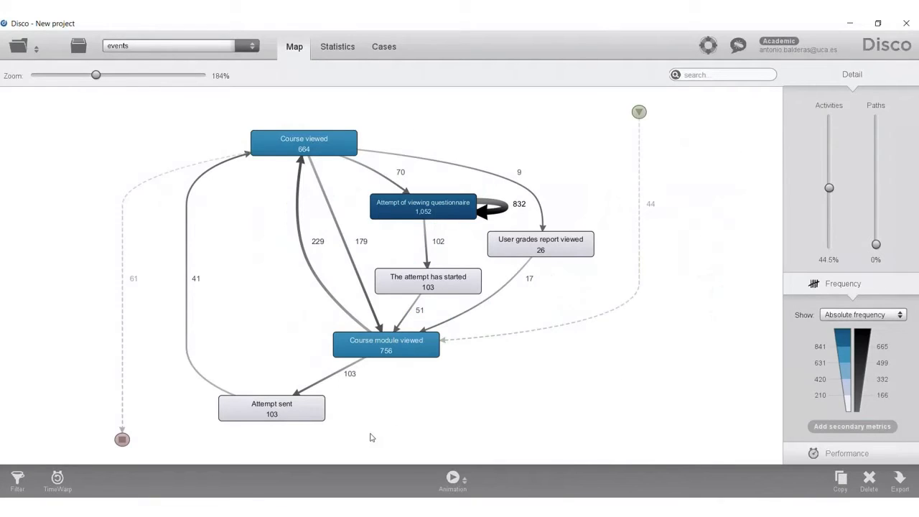
{"action": "mouse_move", "coordinate": [473, 222]}
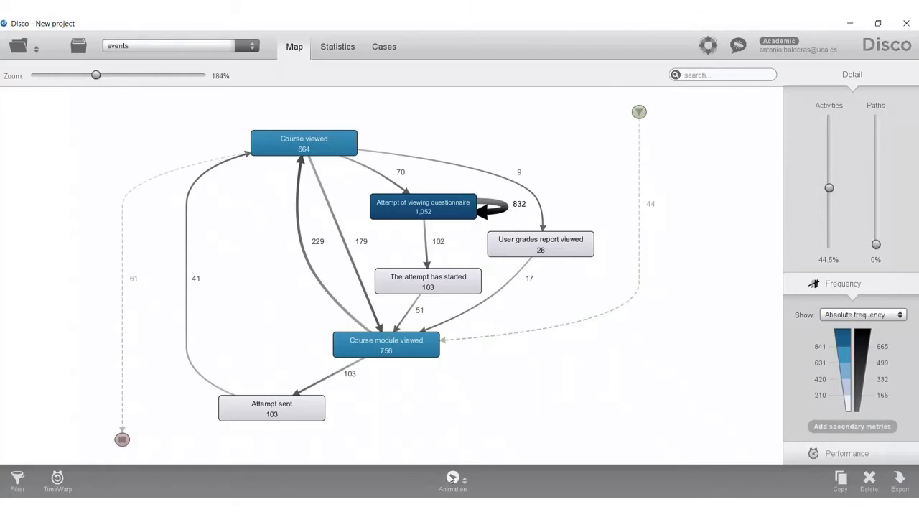
Step: Replay the events process map as an animation showing student cases flowing between activities
{"action": "left_click", "coordinate": [452, 481]}
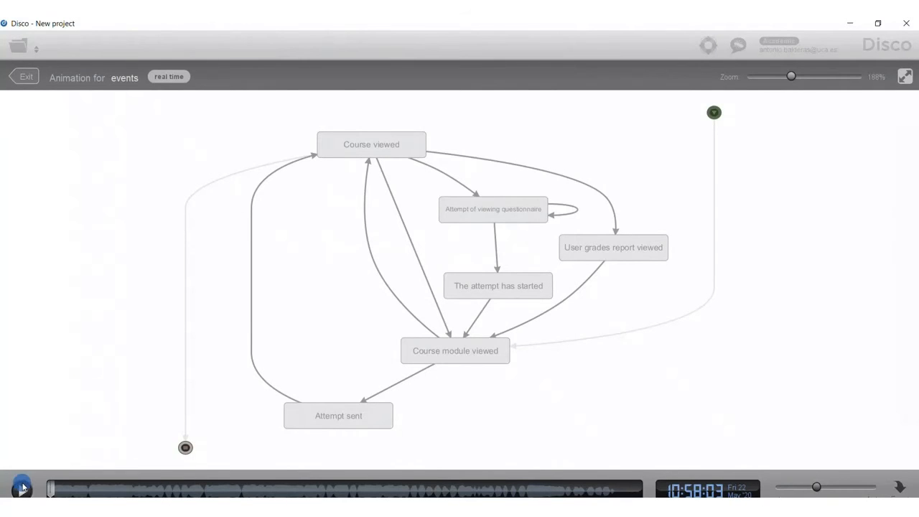
{"action": "left_click", "coordinate": [21, 488]}
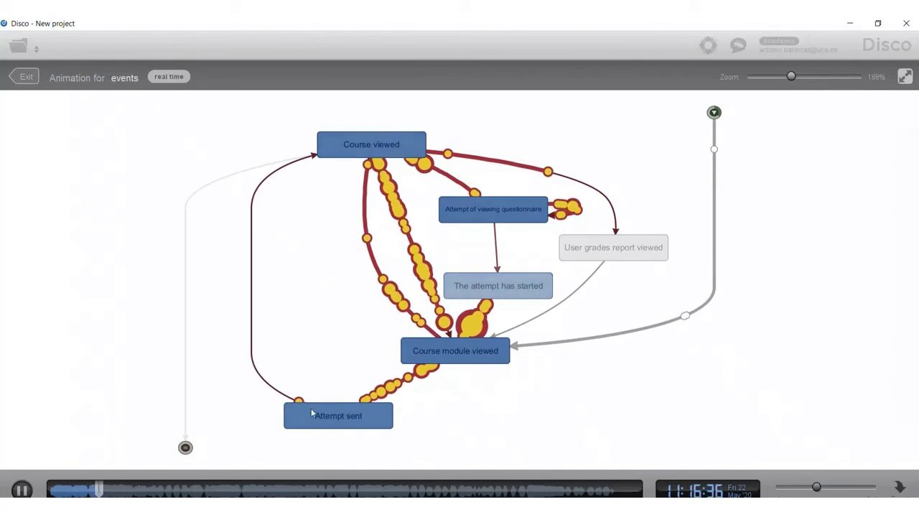
{"action": "left_click", "coordinate": [22, 489]}
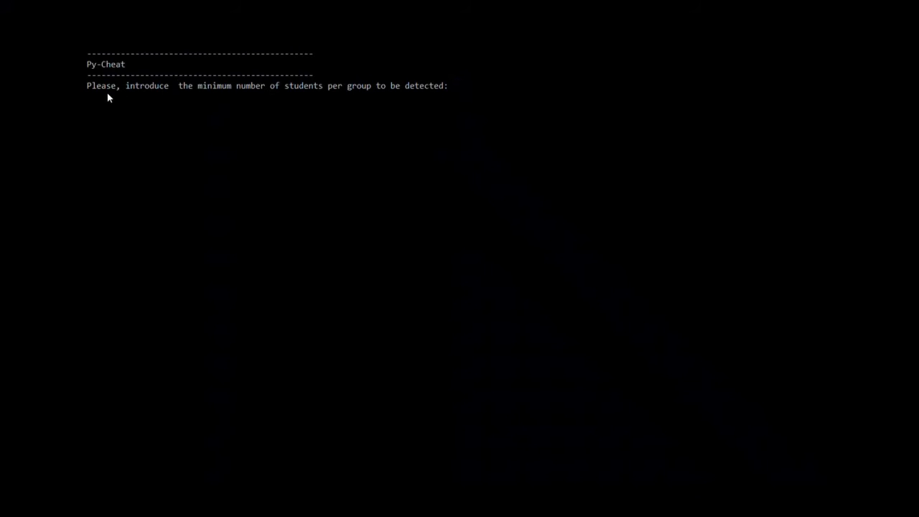
{"action": "mouse_move", "coordinate": [522, 113]}
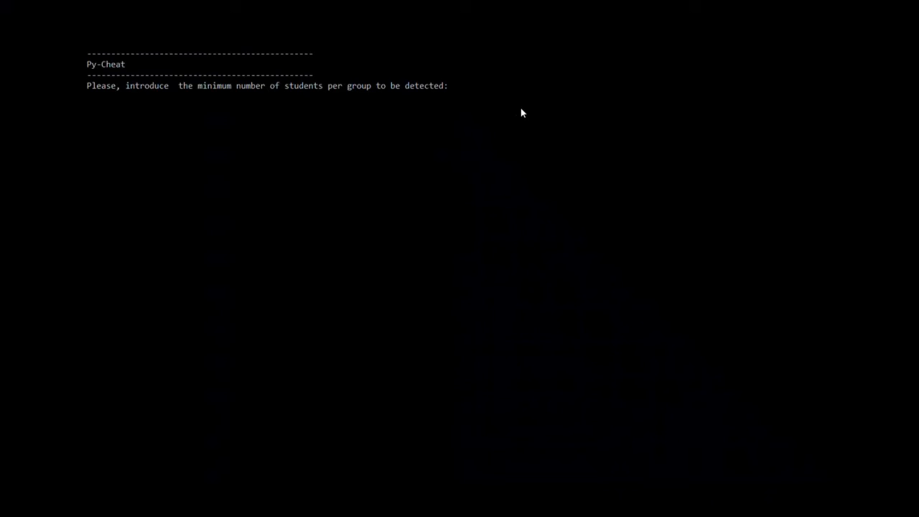